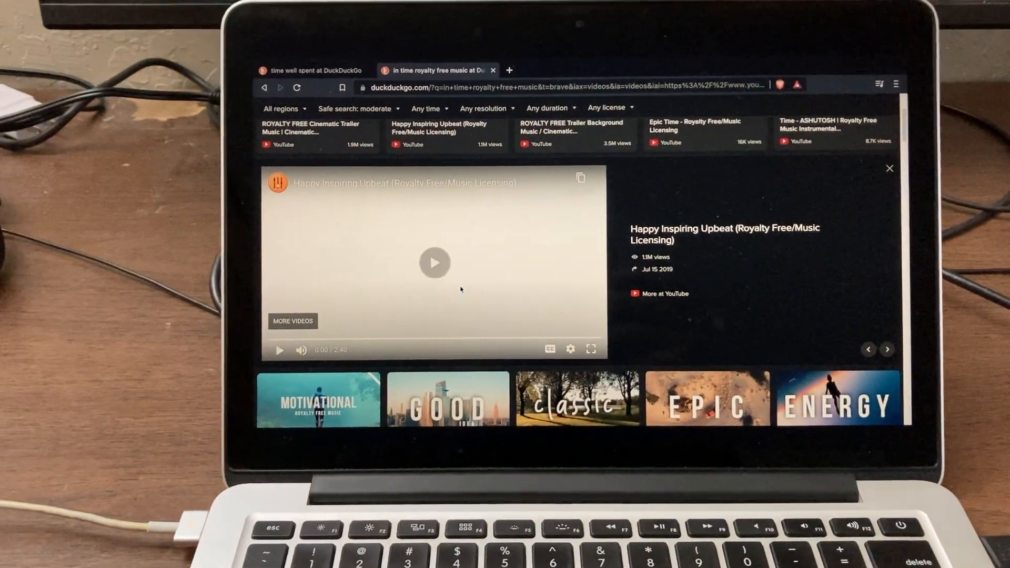
Step: Leave the Brave Browser music video and bring up the Sound output settings
{"action": "left_click", "coordinate": [435, 262]}
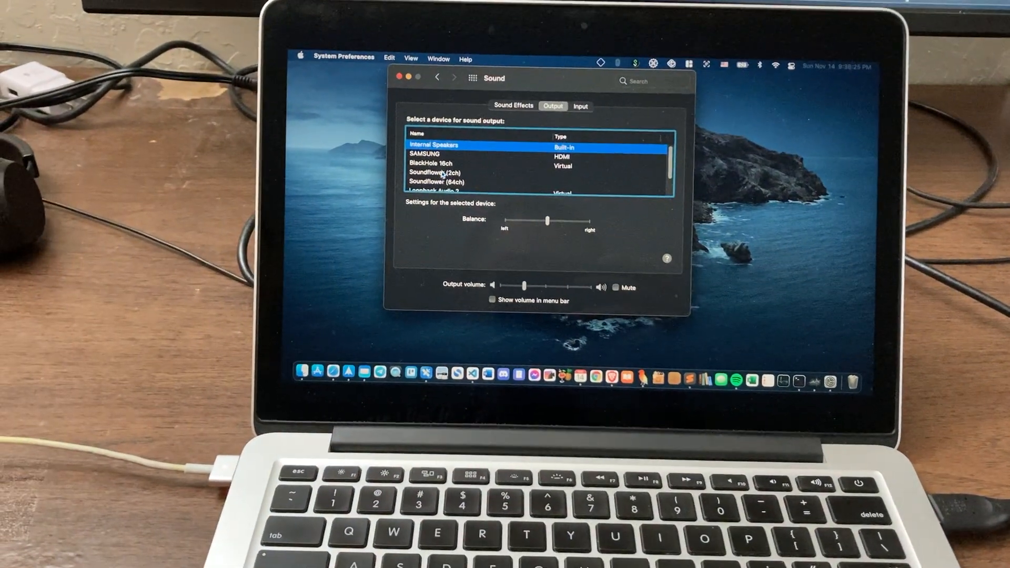
Step: Choose the SAMSUNG monitor as the sound output device
{"action": "left_click", "coordinate": [423, 153]}
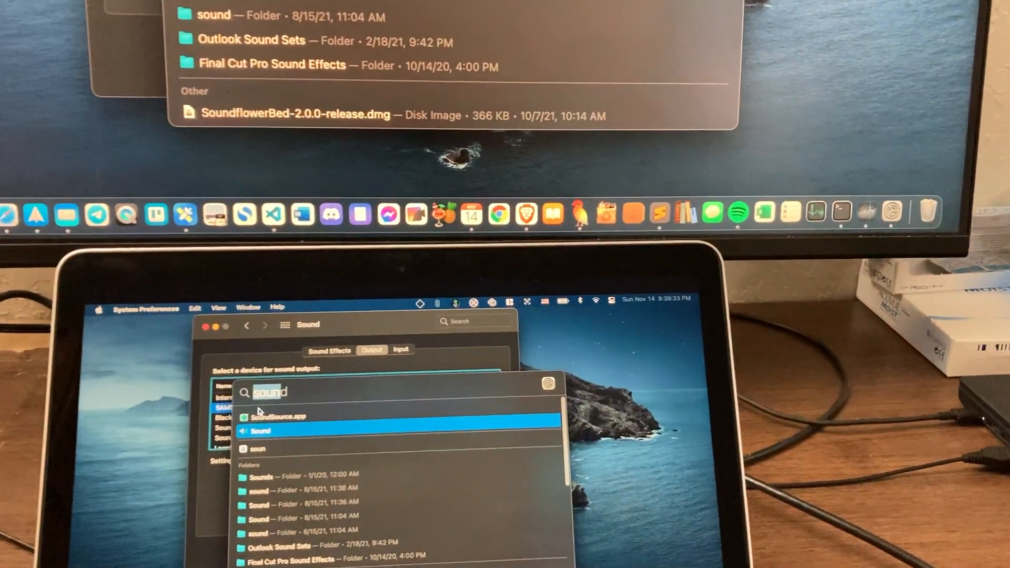
Step: Search Spotlight for 'monitorControl.app' and 'soundSource.app' to launch them
{"action": "type", "text": "monitorControl.app"}
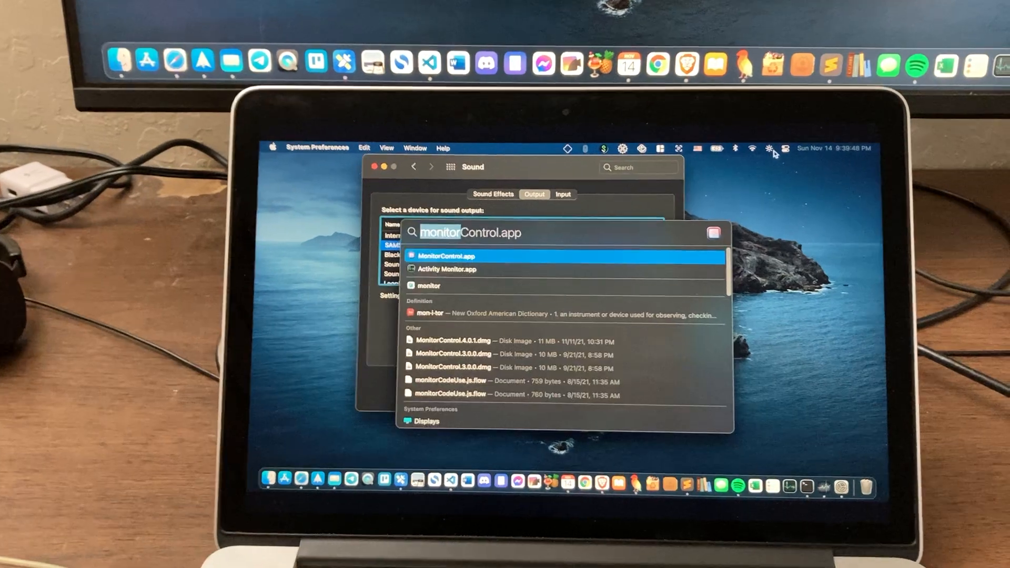
{"action": "type", "text": "soundSource.app"}
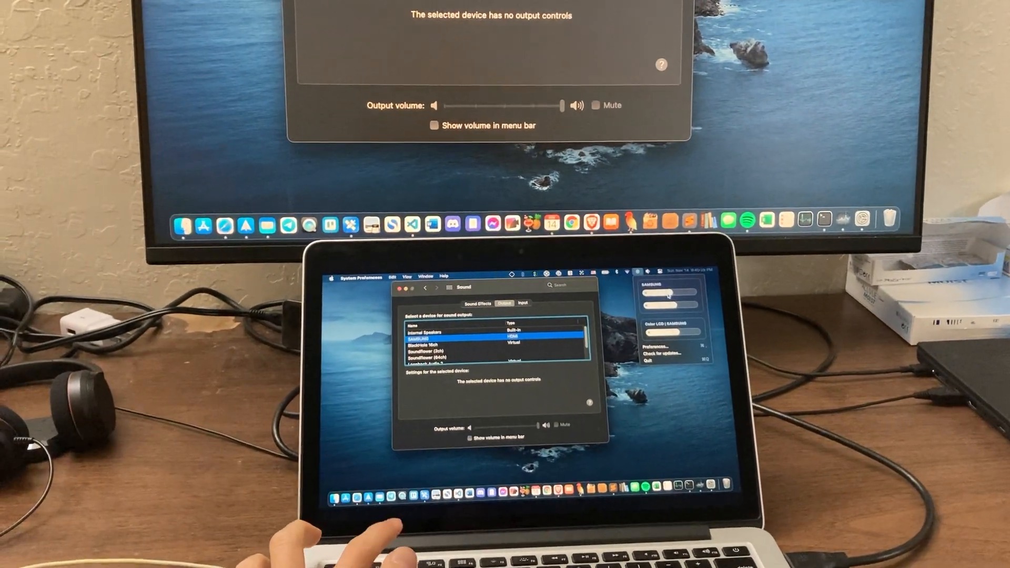
Step: Raise the display brightness with the brightness-up key while MonitorControl shows the sliders
{"action": "key", "text": "brightness_up"}
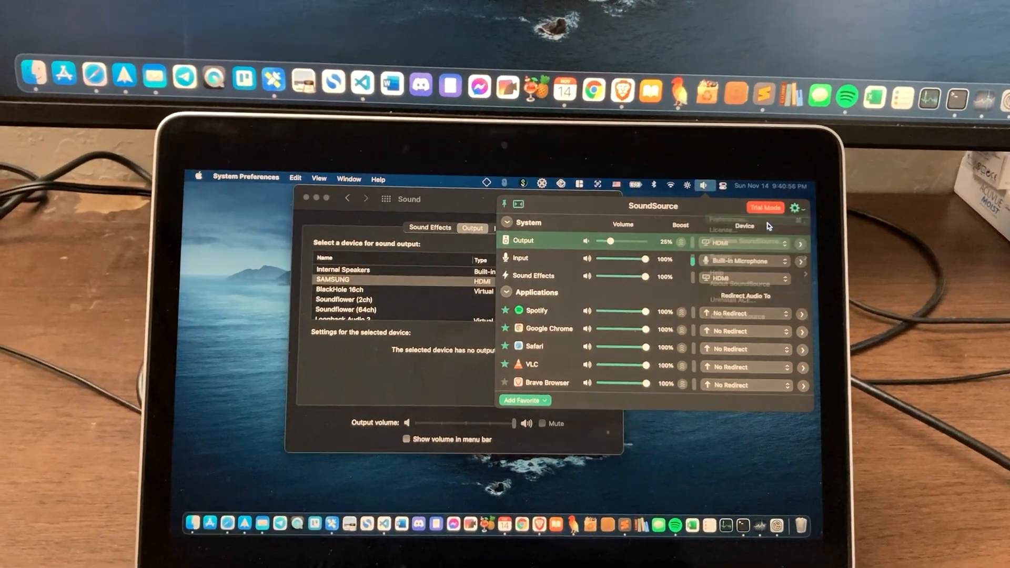
Step: Open SoundSource's Preferences window on its General settings
{"action": "left_click", "coordinate": [794, 207]}
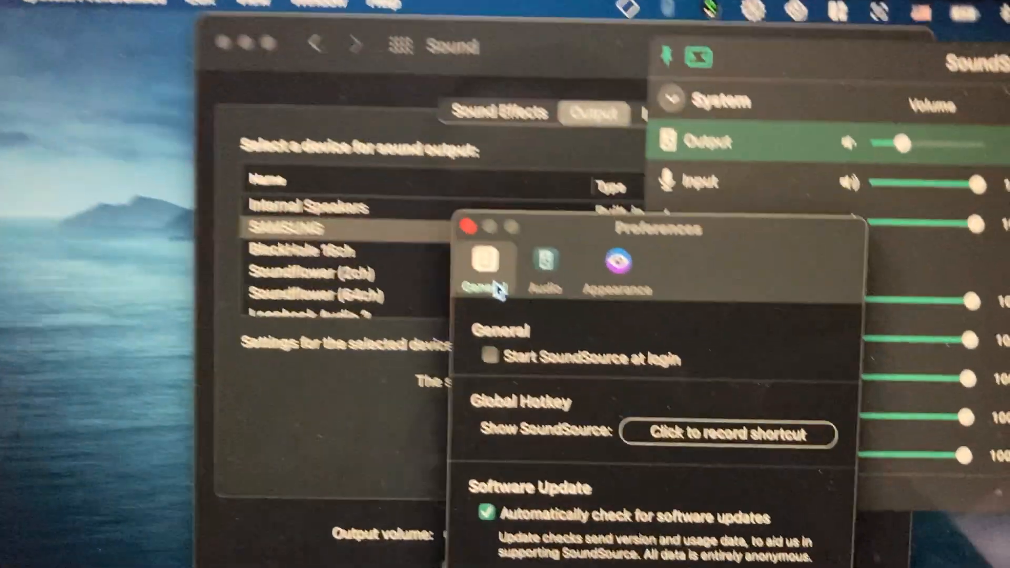